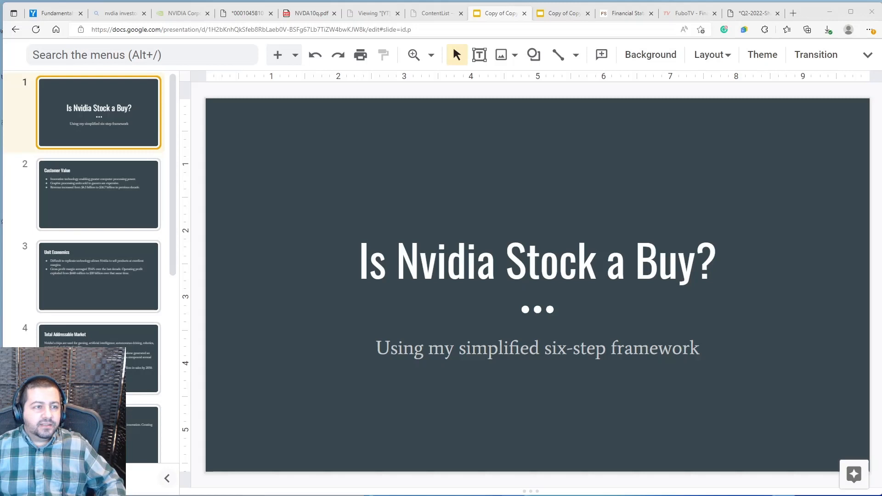
Show slide 2, Customer Value, with its three bullet points.
left_click(98, 194)
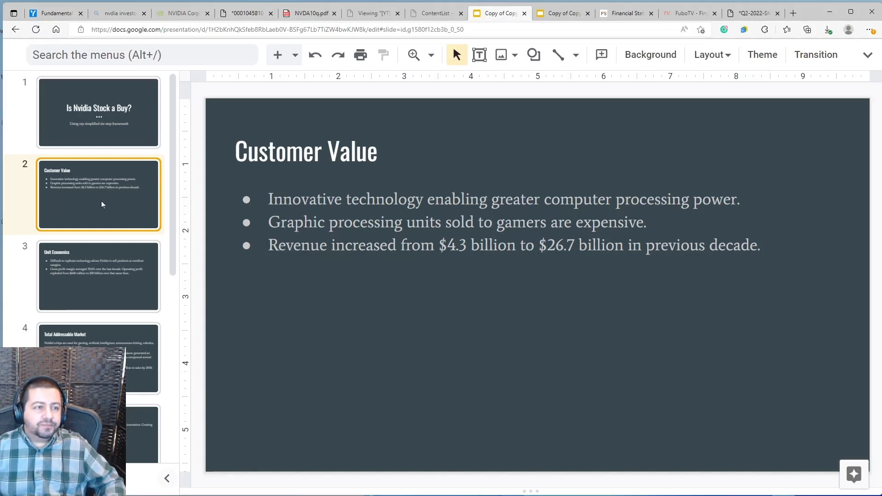
Show slide 3, Unit Economics, on margins and operating profit growth.
left_click(98, 276)
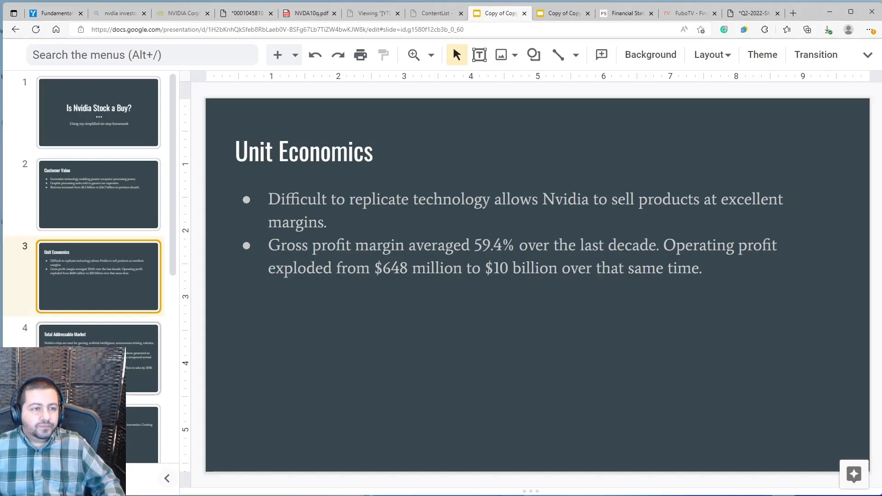
left_click(98, 357)
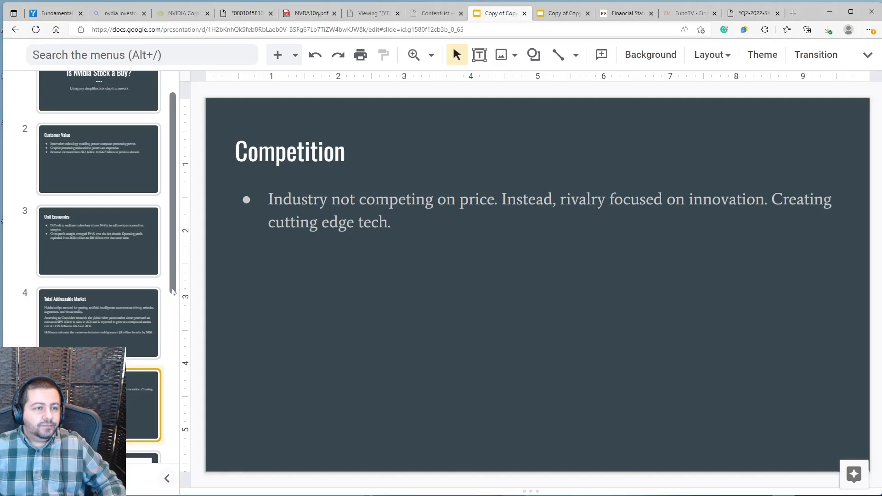
Scroll the filmstrip down past the Competition slide toward slide 6.
scroll("down", 3)
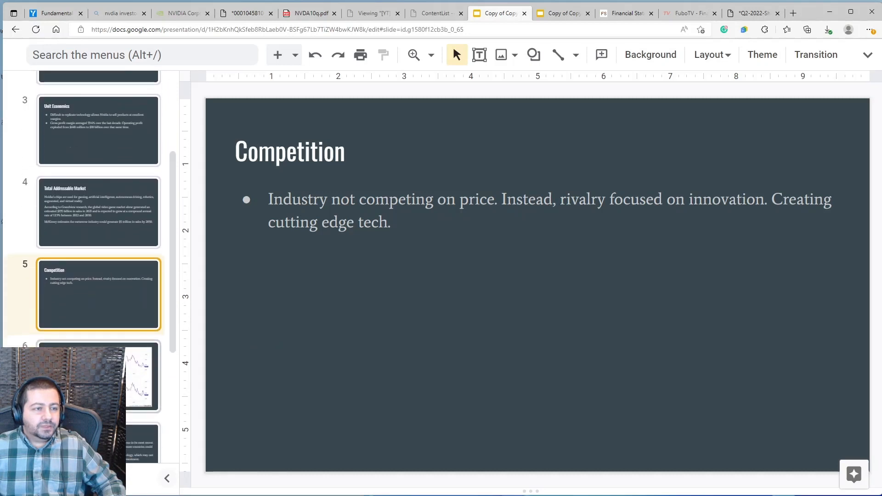
Show slide 6, Valuation, with NVIDIA's PE ratio and price-to-free-cash-flow charts.
left_click(98, 375)
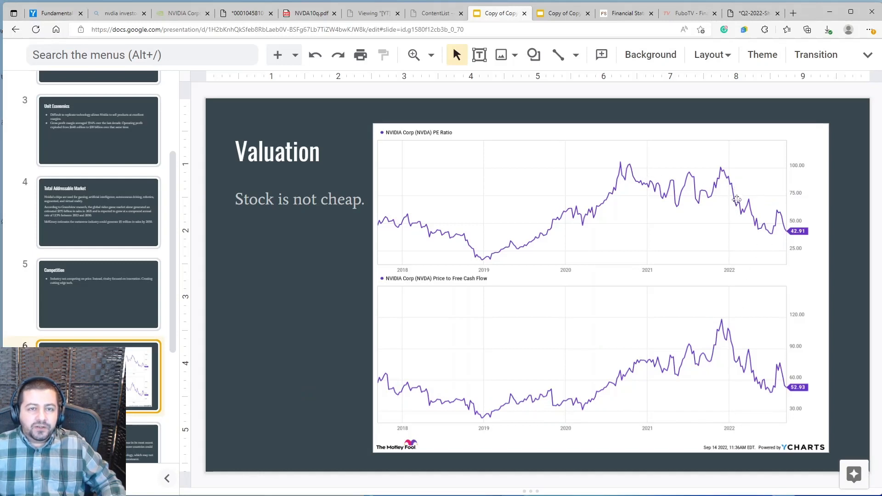
mouse_move(726, 180)
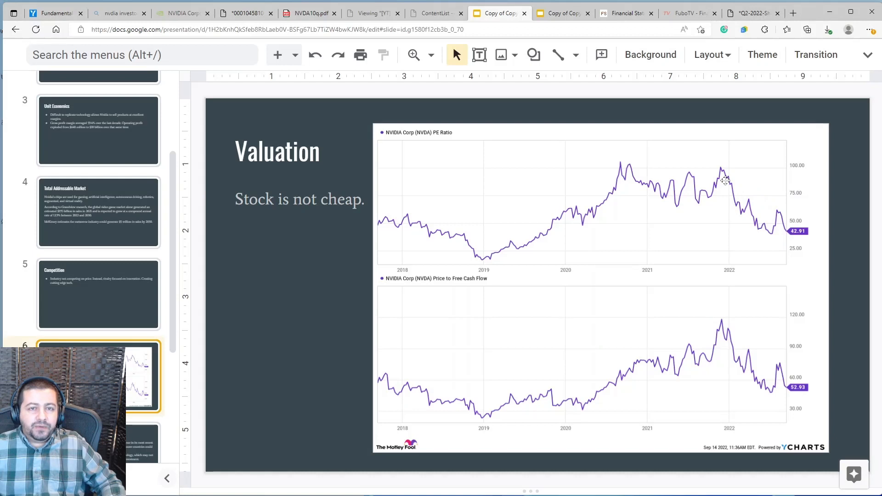
mouse_move(629, 176)
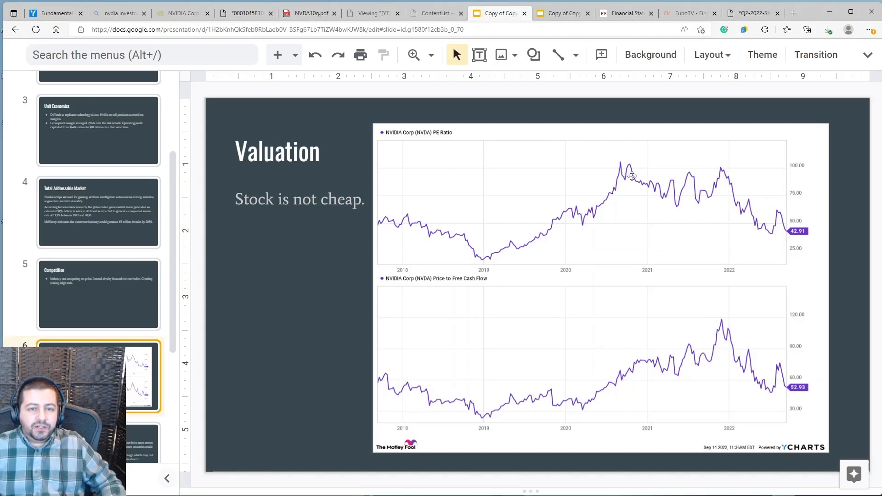
mouse_move(723, 330)
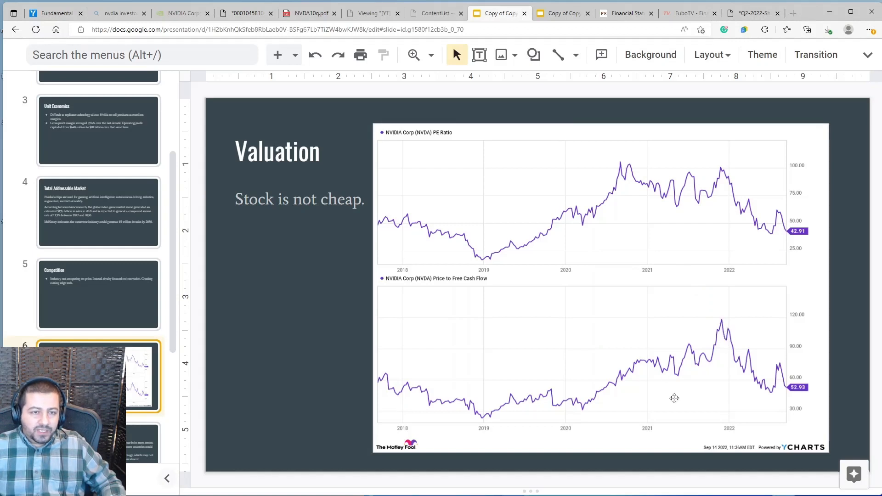
mouse_move(800, 313)
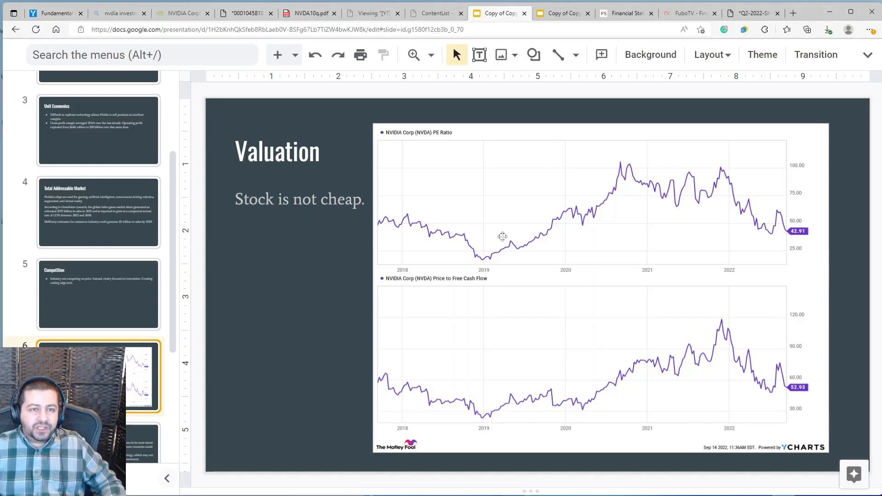
mouse_move(600, 244)
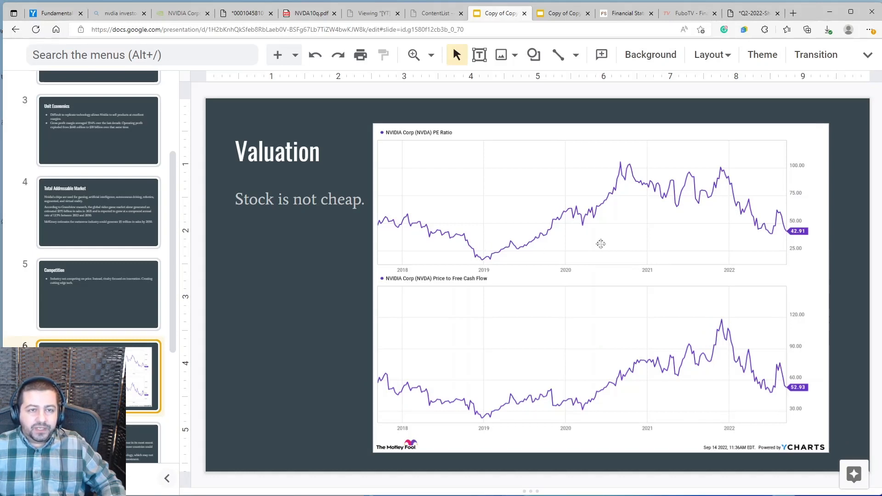
mouse_move(615, 245)
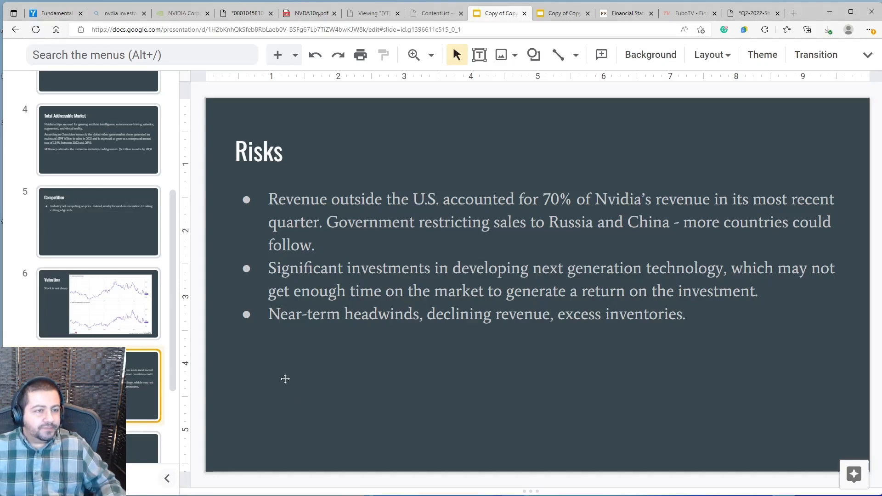
Scroll the filmstrip down from the Risks slide toward the Grading slide.
scroll("down", 3)
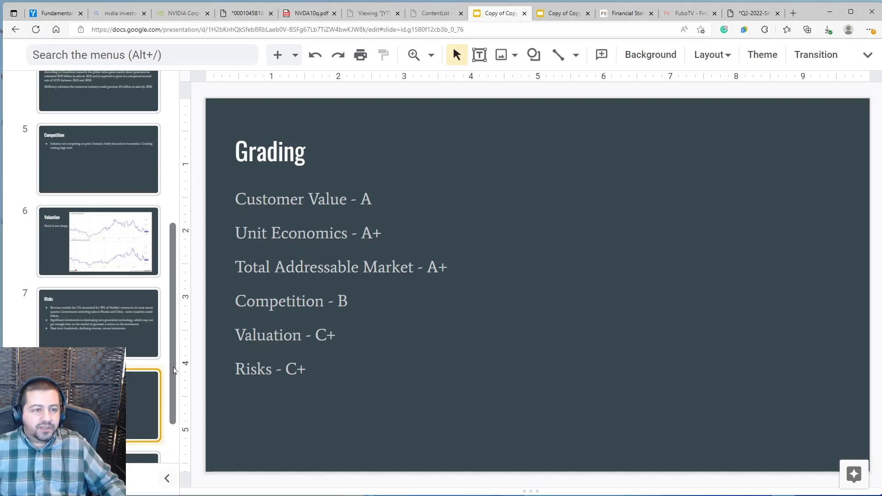
Scroll the filmstrip down while the Grading slide's letter grades stay on screen.
scroll("down", 3)
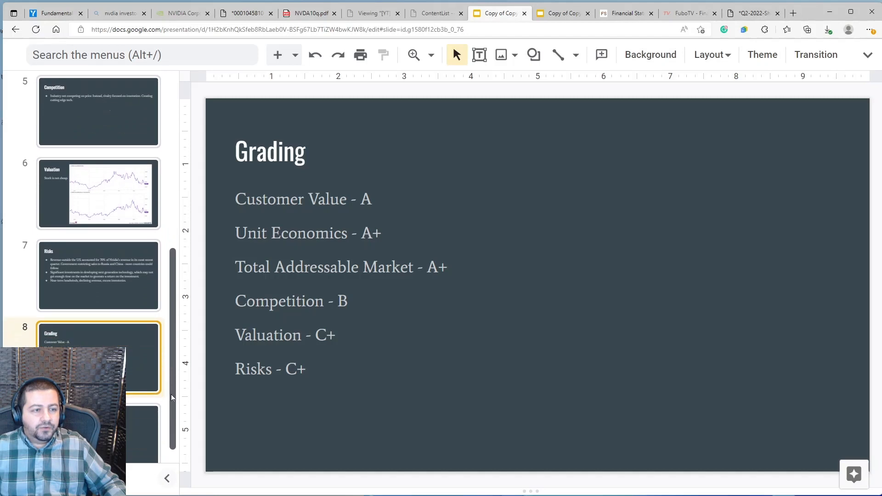